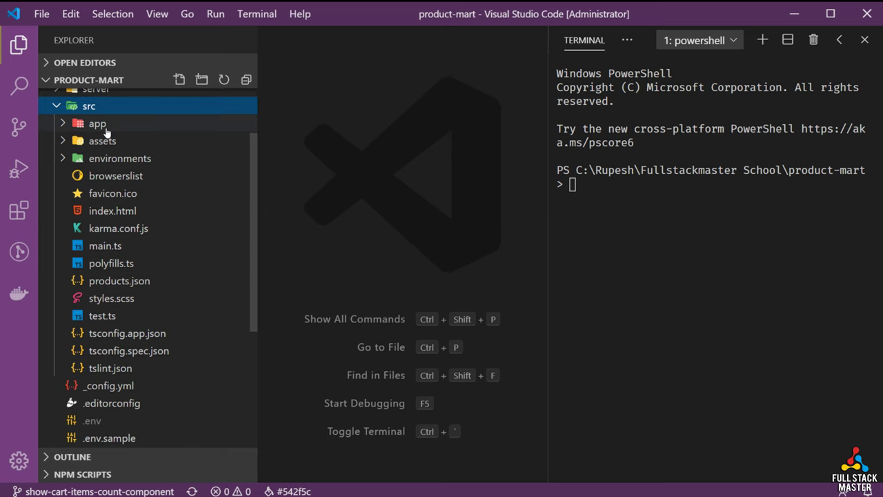
Step: Reveal the core/cart folder contents in the Explorer tree
{"action": "left_click", "coordinate": [97, 123]}
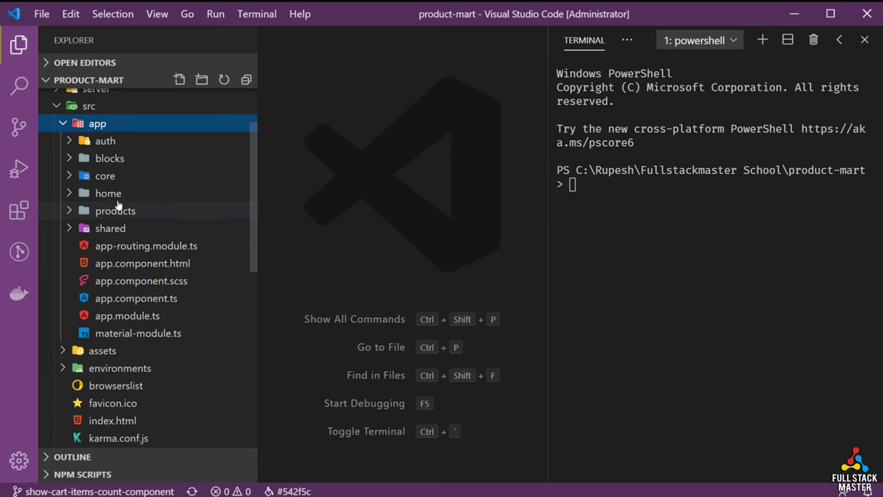
{"action": "mouse_move", "coordinate": [108, 194]}
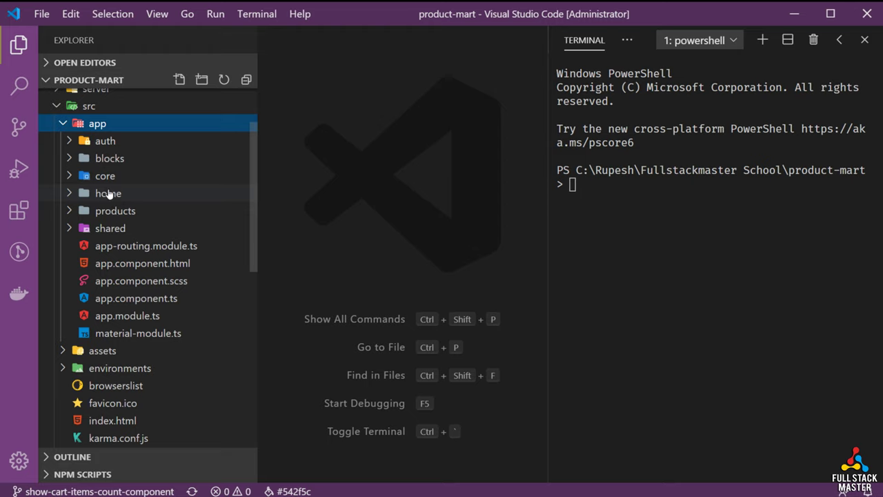
{"action": "left_click", "coordinate": [105, 175]}
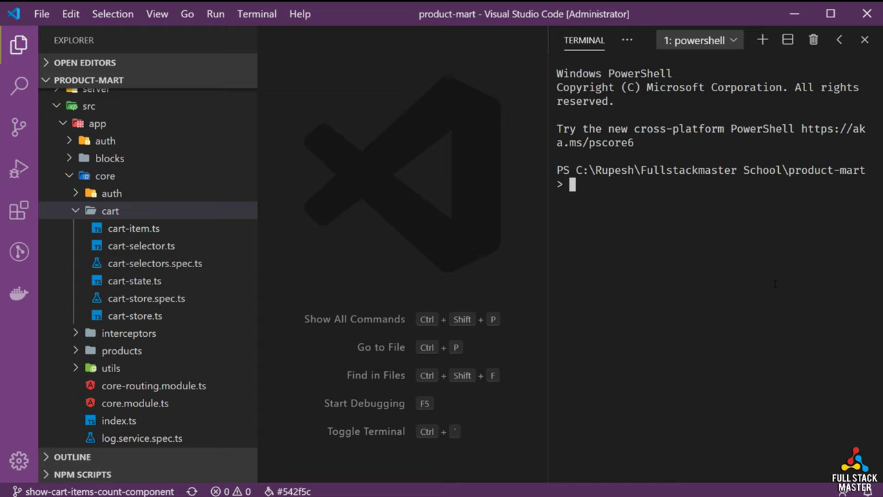
Step: Generate a new Angular cart service with 'ng g s core/cart/cart'
{"action": "type", "text": "ng g s"}
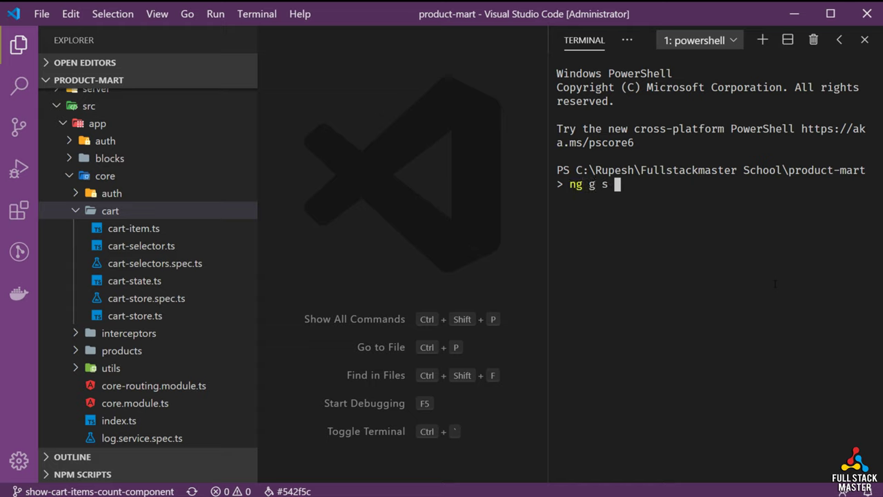
{"action": "type", "text": "cor"}
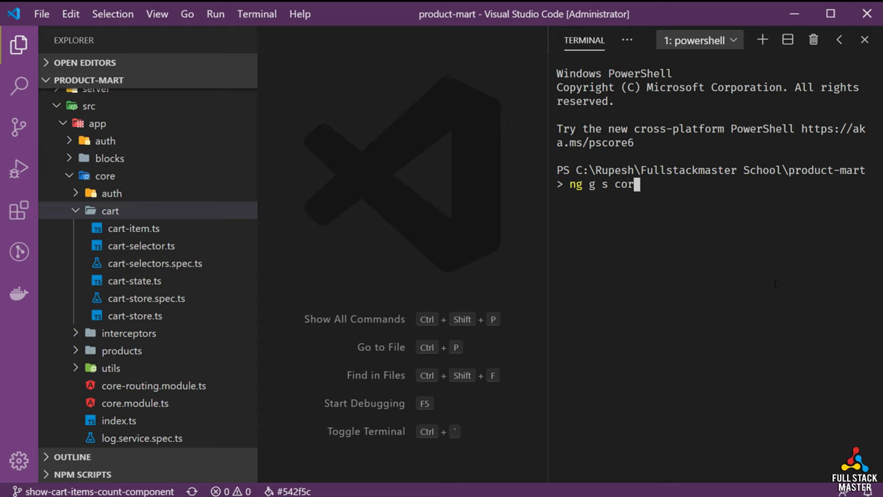
{"action": "type", "text": "e/cart/car"}
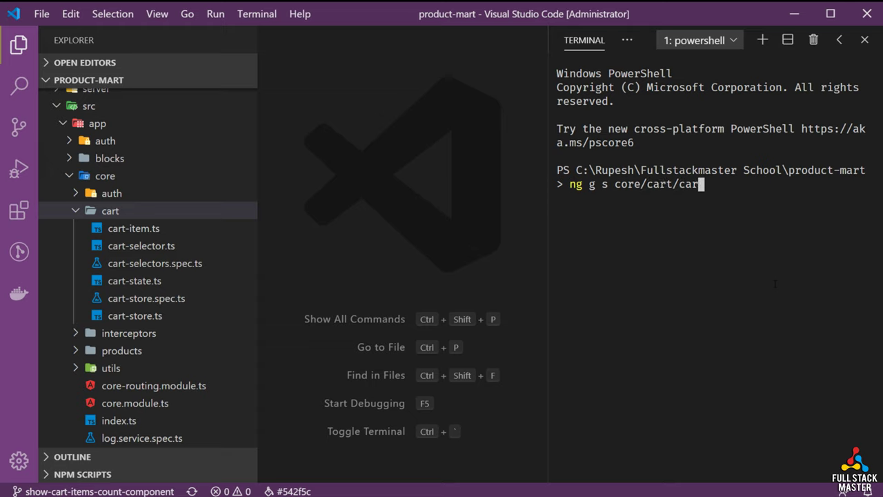
{"action": "key", "text": "Enter"}
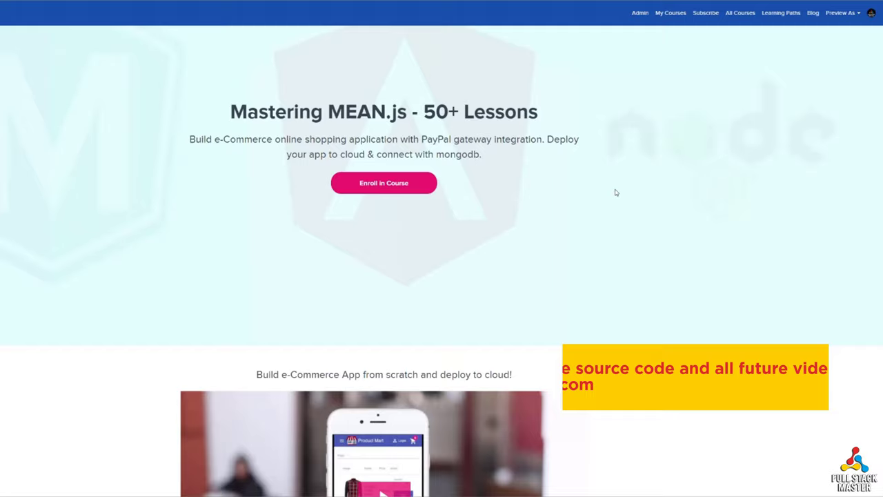
{"action": "scroll", "scroll_direction": "down", "scroll_amount": 3}
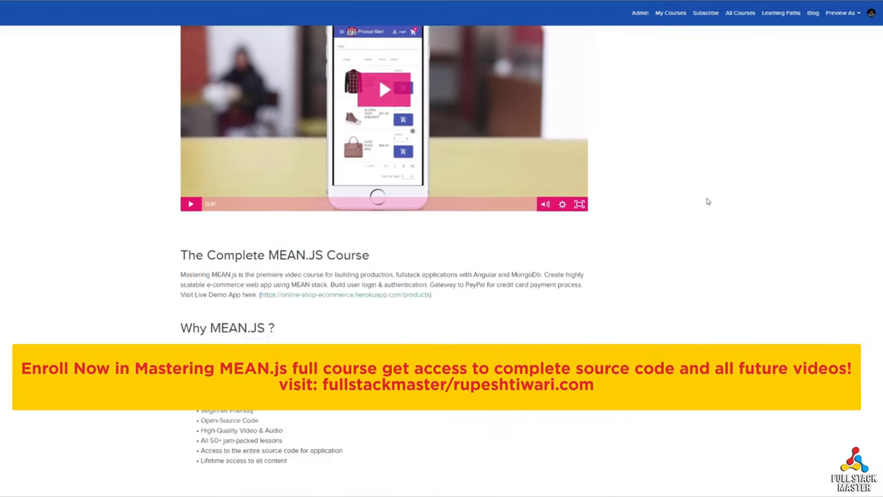
{"action": "scroll", "scroll_direction": "down", "scroll_amount": 3}
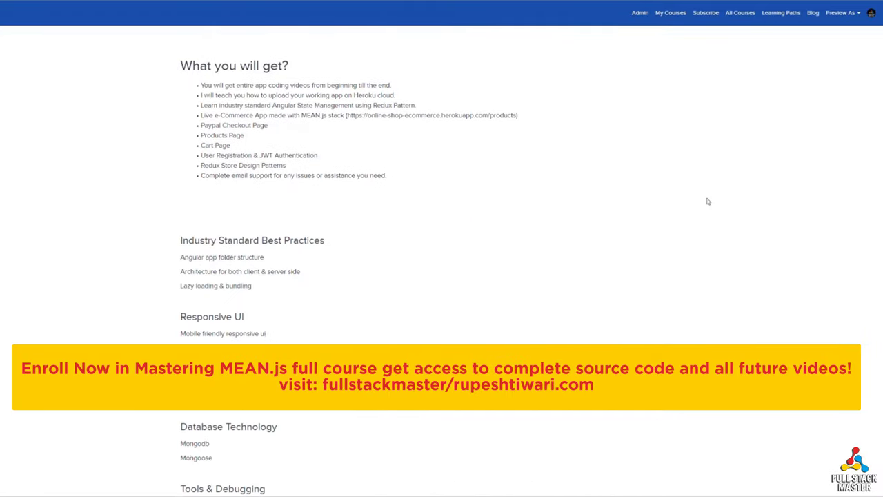
{"action": "scroll", "scroll_direction": "down", "scroll_amount": 3}
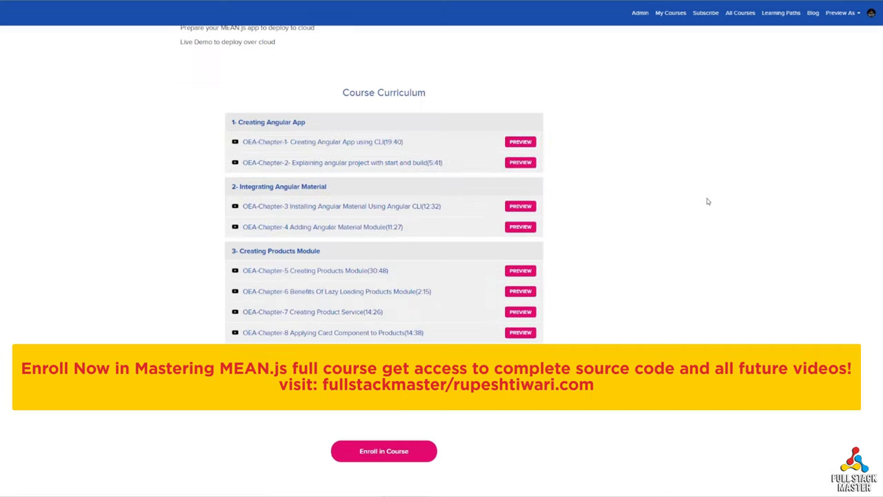
{"action": "scroll", "scroll_direction": "down", "scroll_amount": 3}
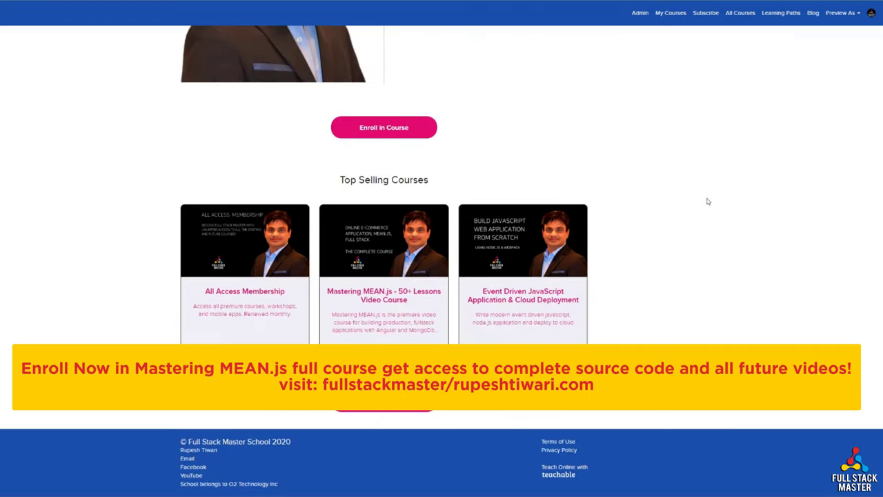
{"action": "mouse_move", "coordinate": [433, 34]}
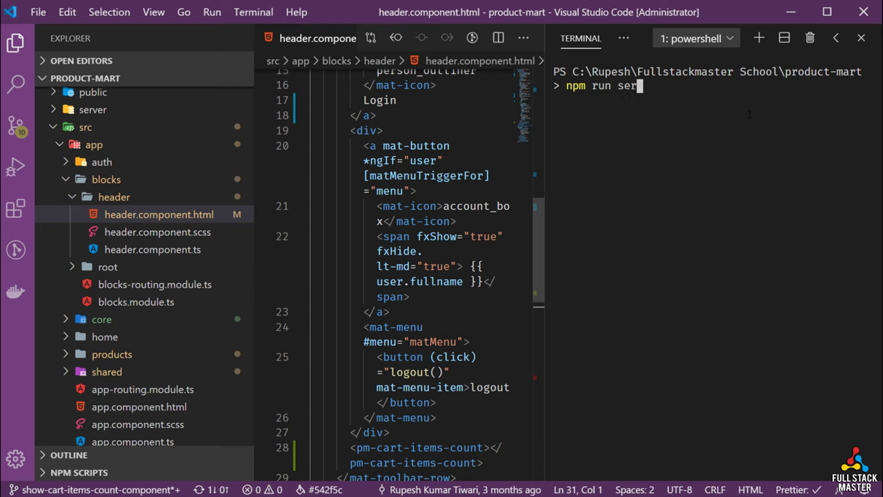
Step: Start the backend with 'npm run server' and the client with 'npm run client'
{"action": "key", "text": "Enter"}
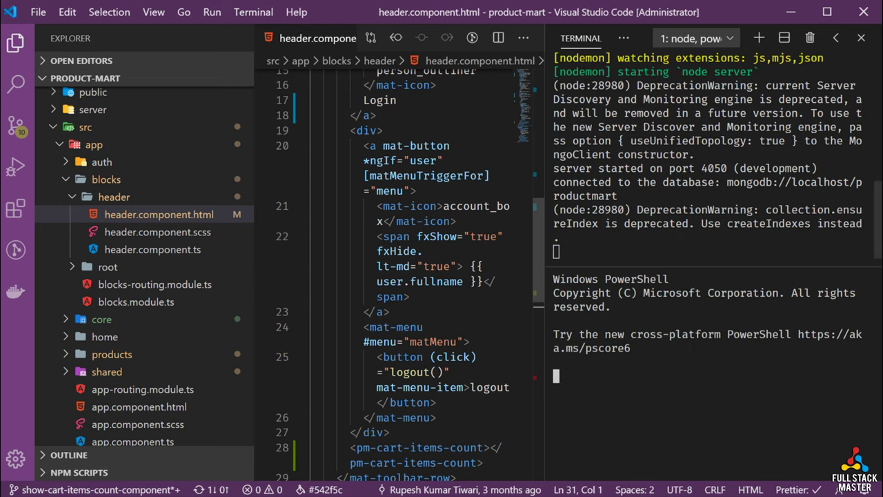
{"action": "type", "text": "npm run clie"}
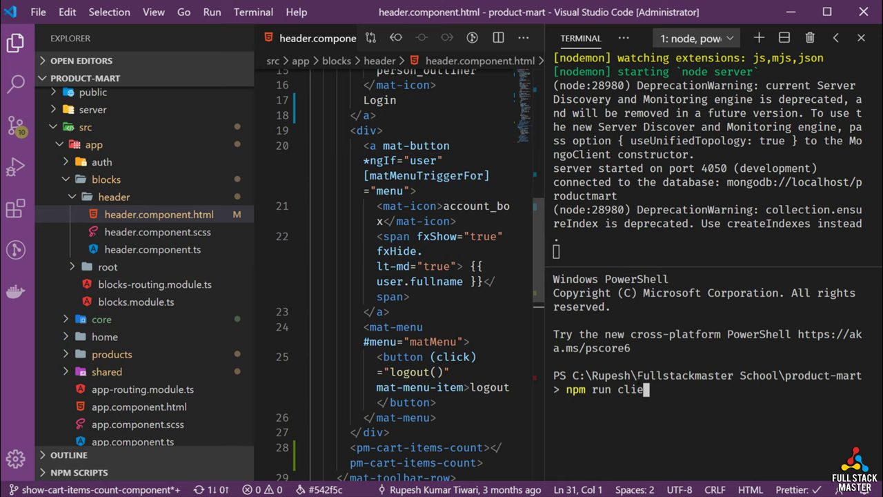
{"action": "key", "text": "Enter"}
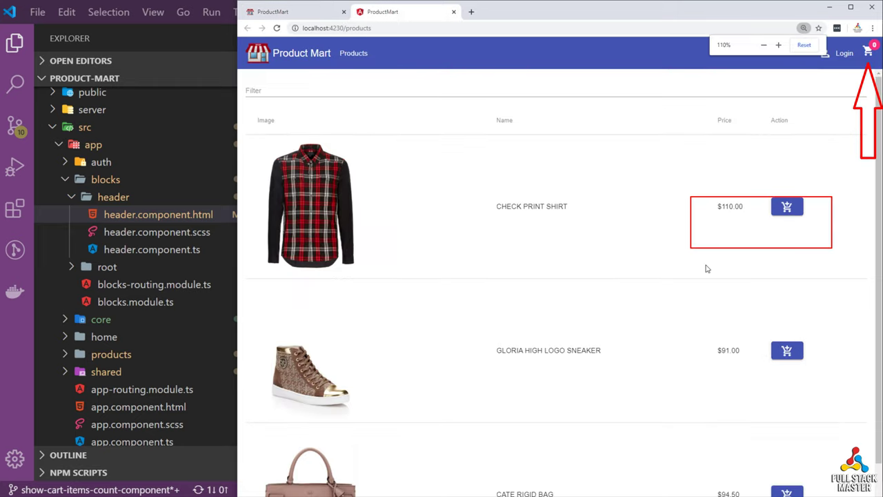
Step: Add the CHECK PRINT SHIRT to the cart twice so the header badge count rises
{"action": "left_click", "coordinate": [786, 229]}
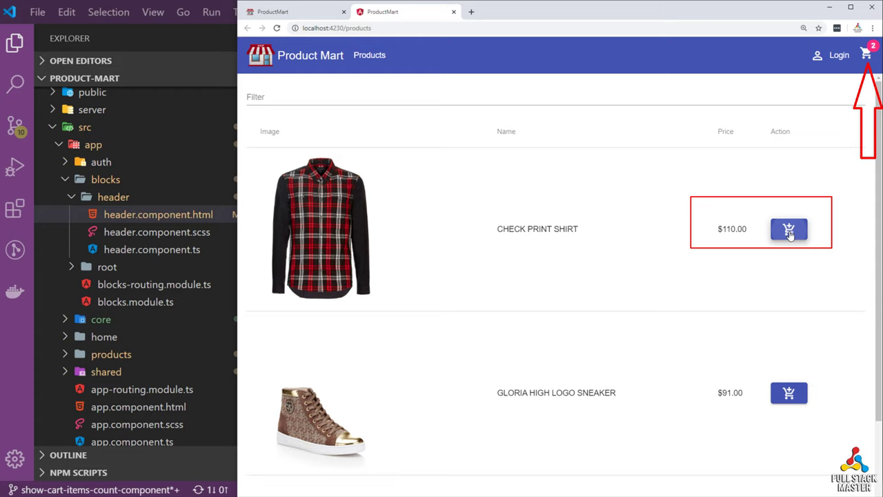
{"action": "left_click", "coordinate": [789, 229]}
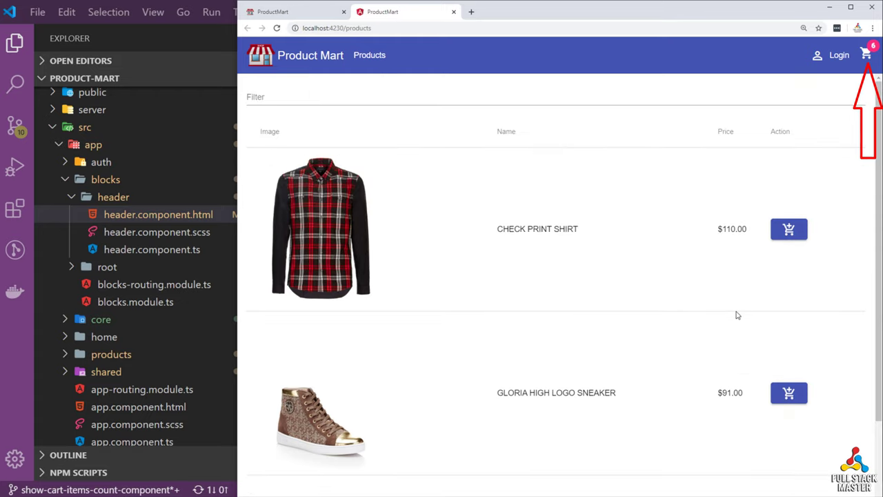
{"action": "mouse_move", "coordinate": [791, 289]}
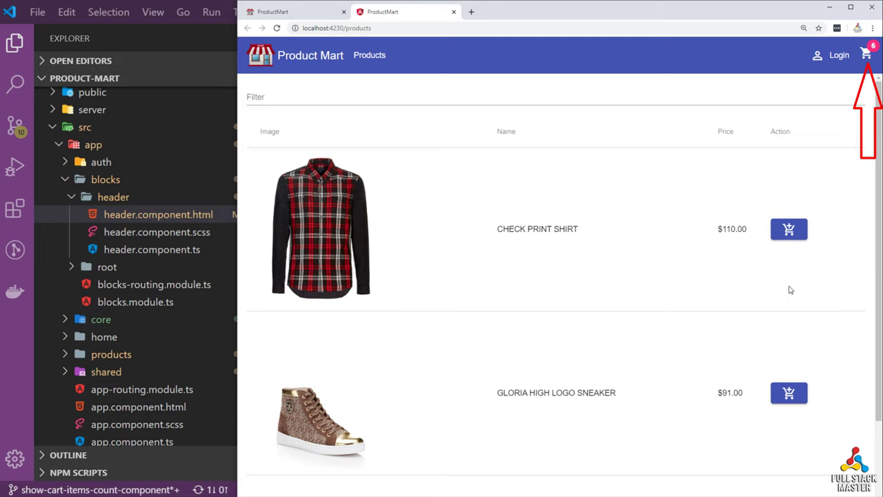
{"action": "mouse_move", "coordinate": [666, 323]}
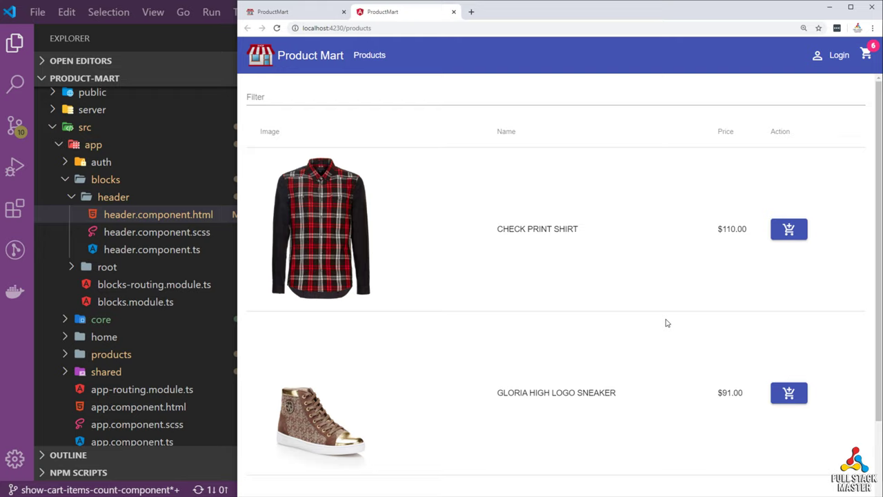
{"action": "mouse_move", "coordinate": [814, 255]}
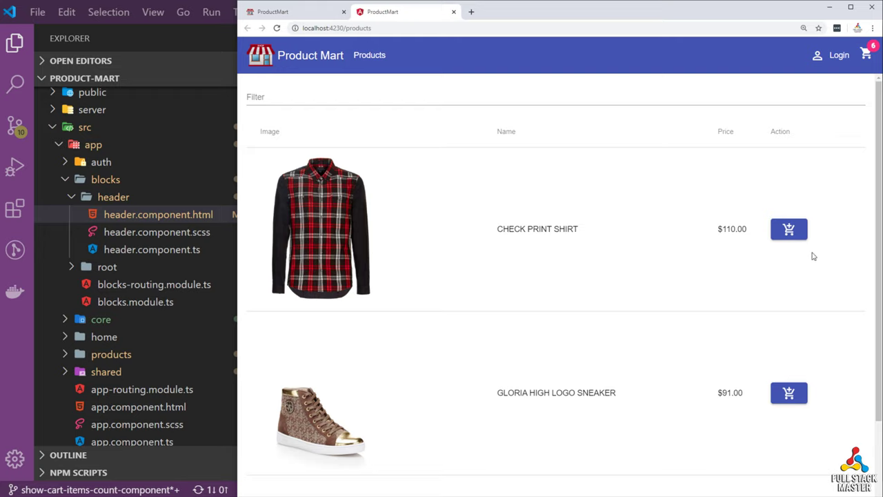
{"action": "mouse_move", "coordinate": [772, 259]}
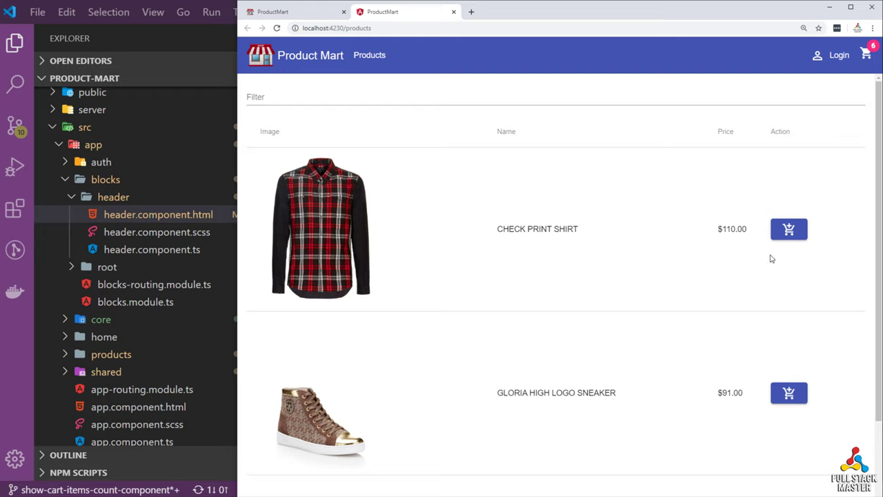
{"action": "mouse_move", "coordinate": [800, 273]}
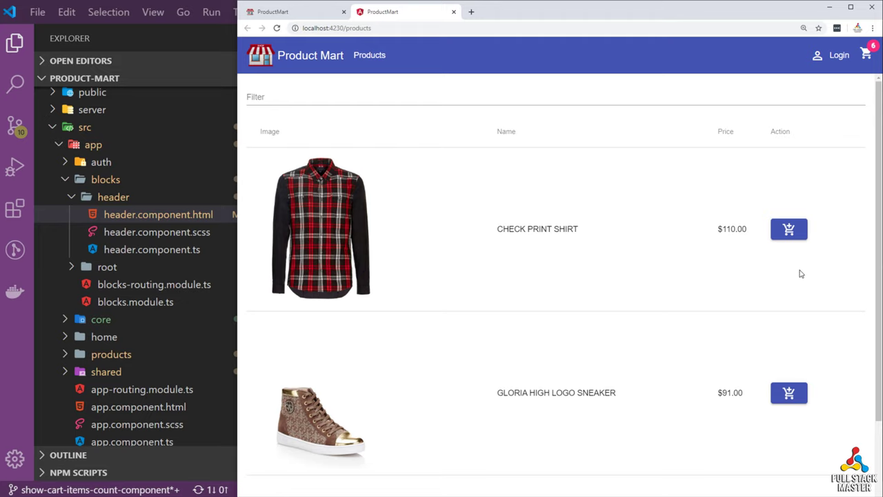
{"action": "scroll", "scroll_direction": "down", "scroll_amount": 3}
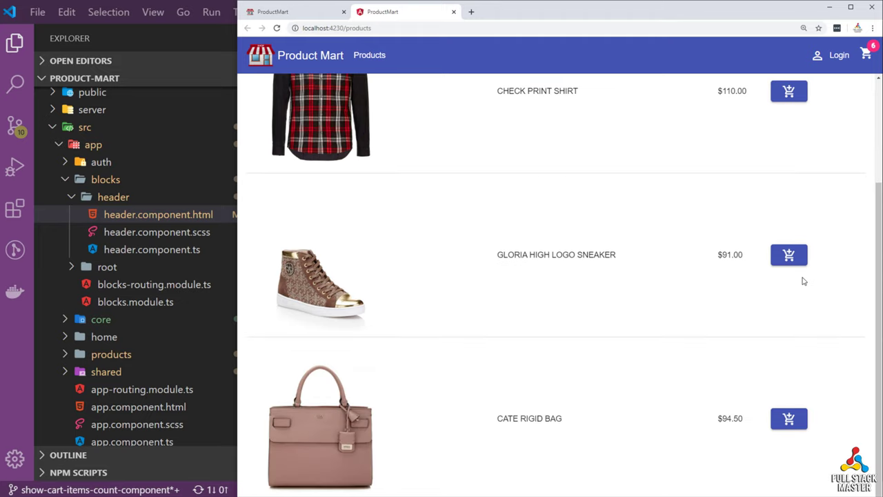